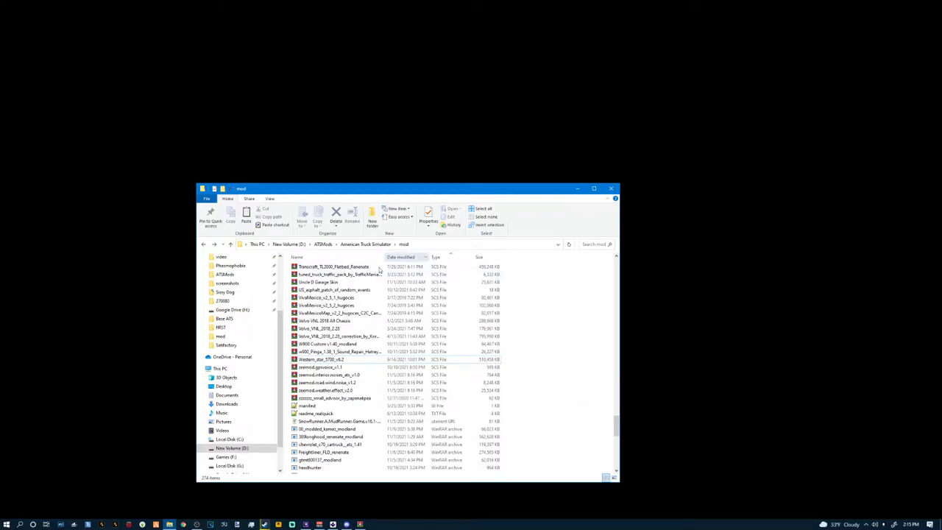
- Open the truck mod archive from the American Truck Simulator mod folder
click(331, 359)
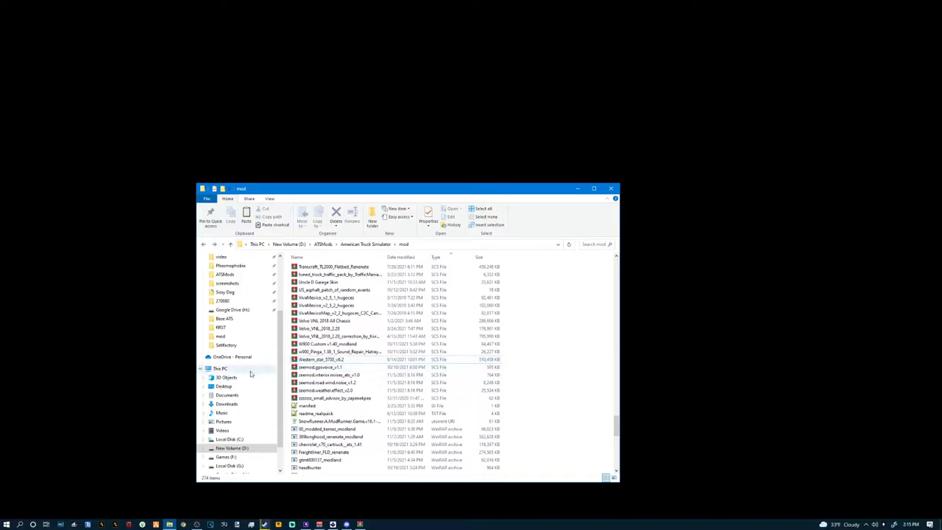
click(321, 359)
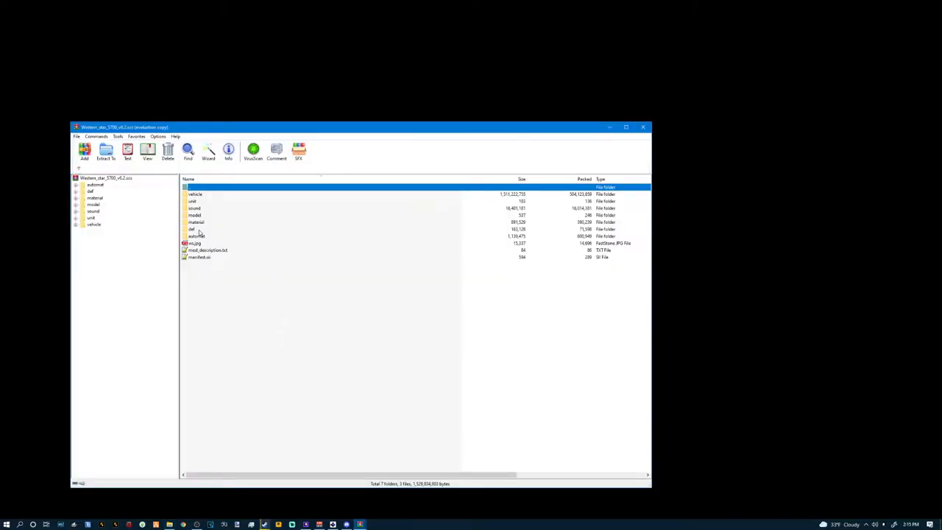
mouse_move(224, 238)
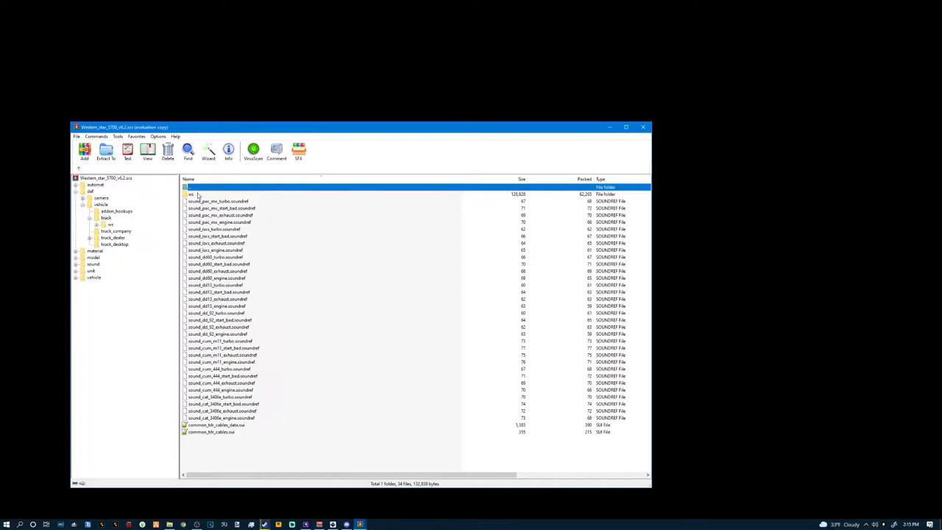
- Browse the def > vehicle > truck tree to the engine soundref files
click(192, 195)
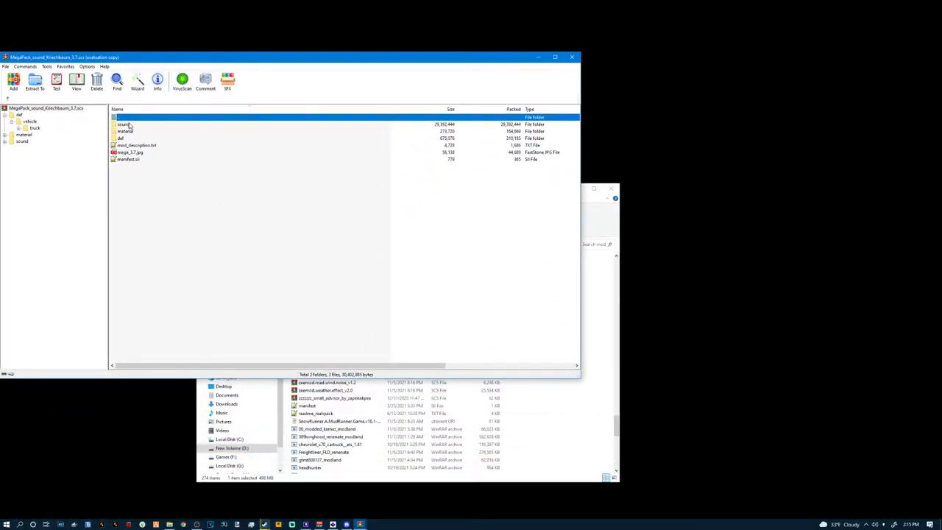
- Extract the megapack's westernstar49x truck sound folder into the mod folder
double_click(122, 123)
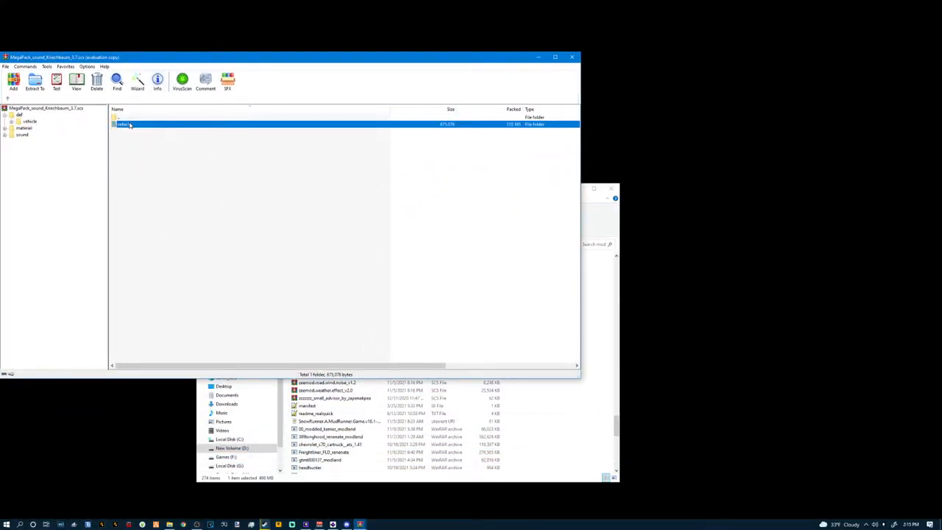
double_click(123, 123)
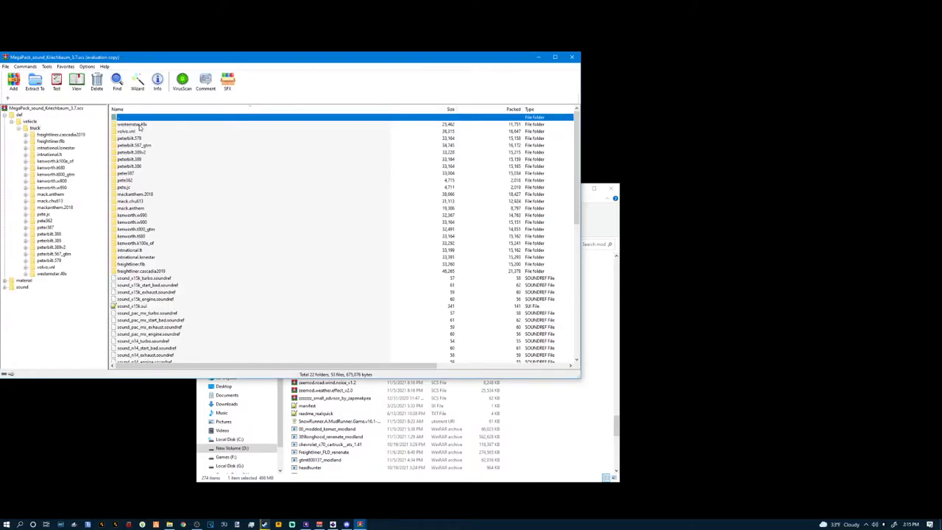
right_click(131, 124)
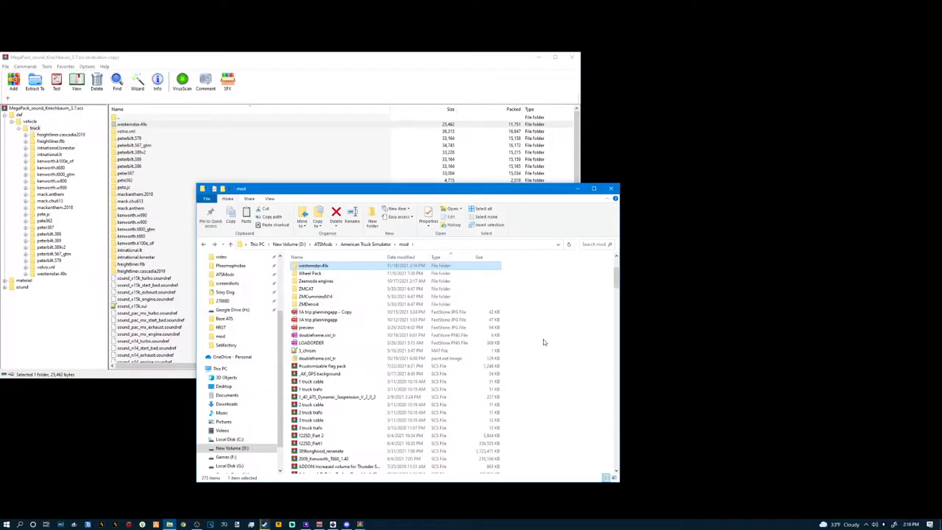
right_click(312, 265)
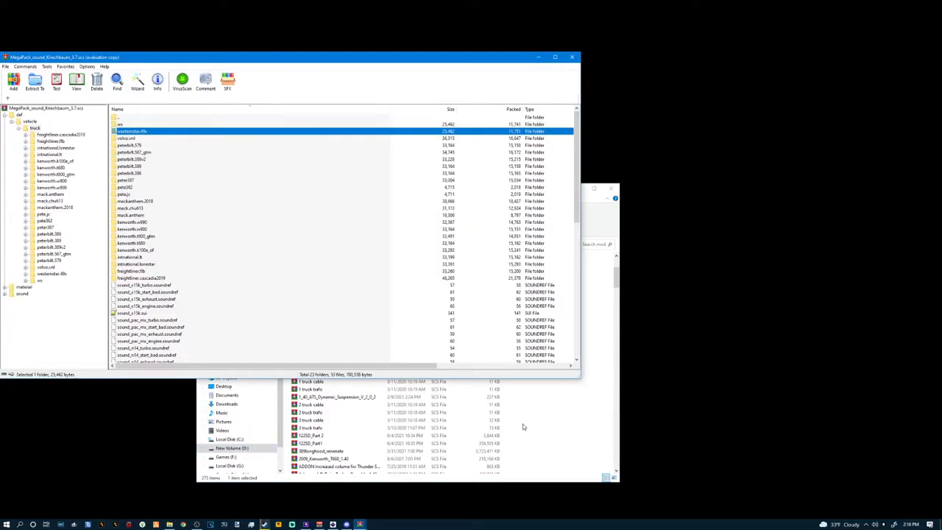
mouse_move(630, 131)
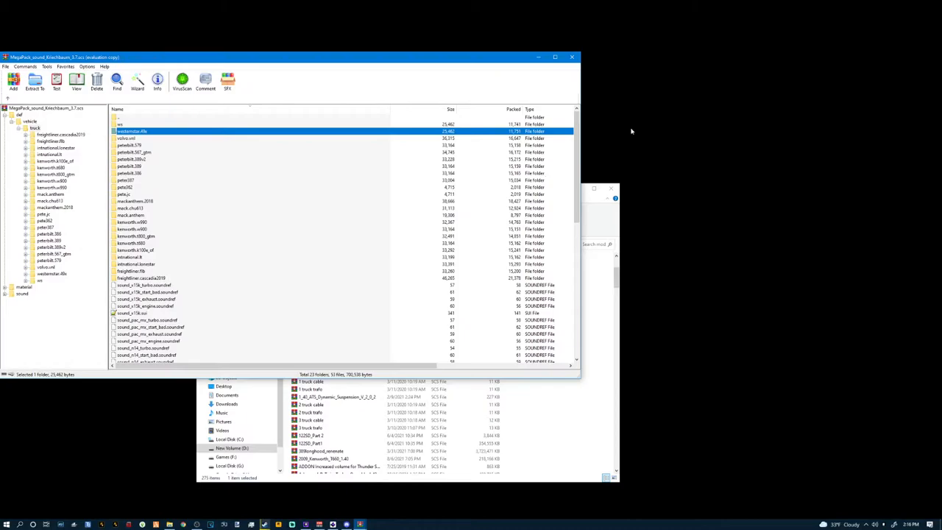
mouse_move(546, 220)
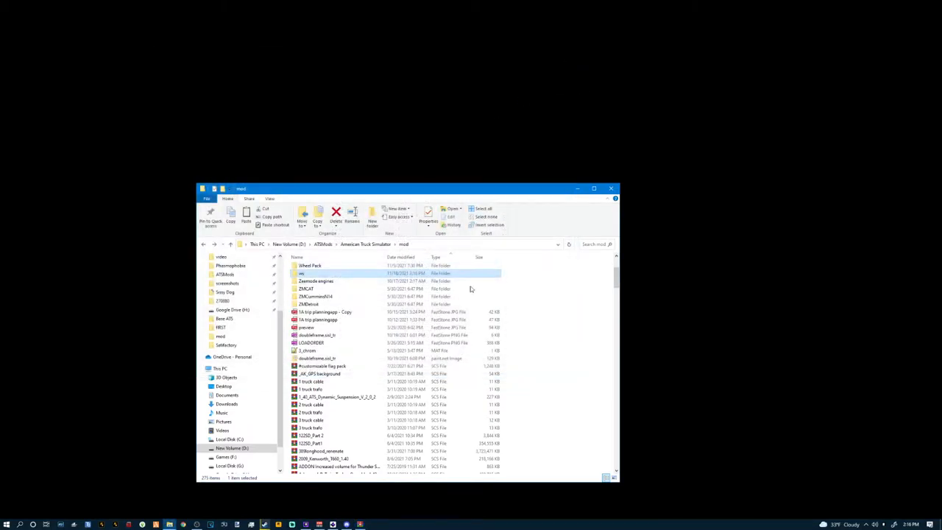
mouse_move(350, 272)
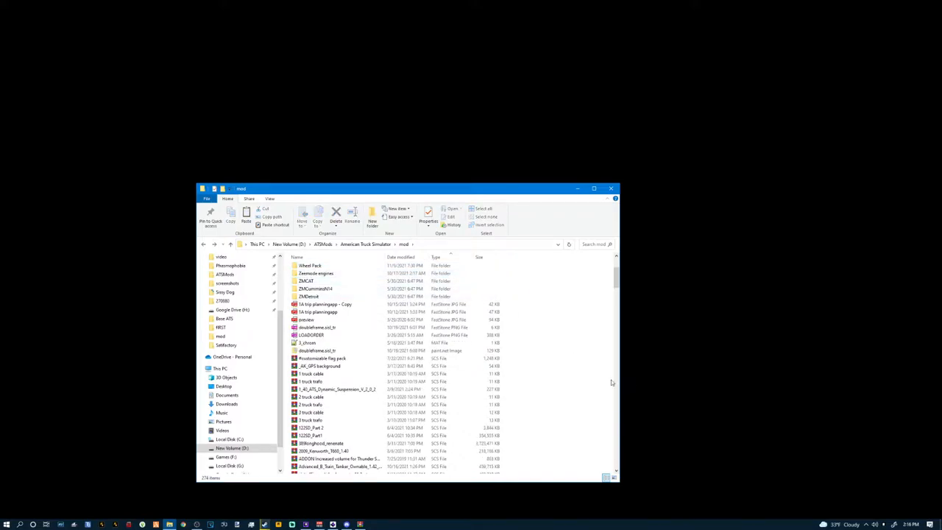
- Paste the westernstar49x sound folder into the Cummins engine mod's def > vehicle > truck folder
scroll(up, 3)
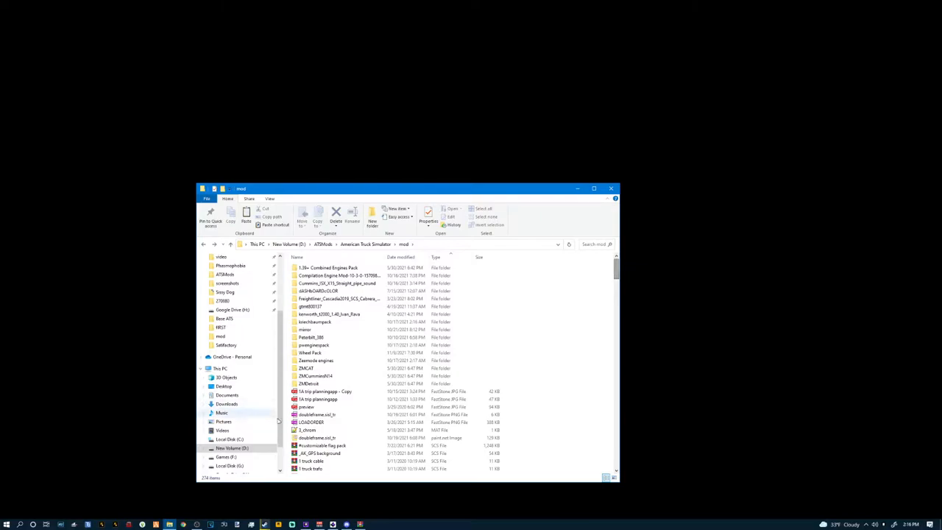
click(315, 377)
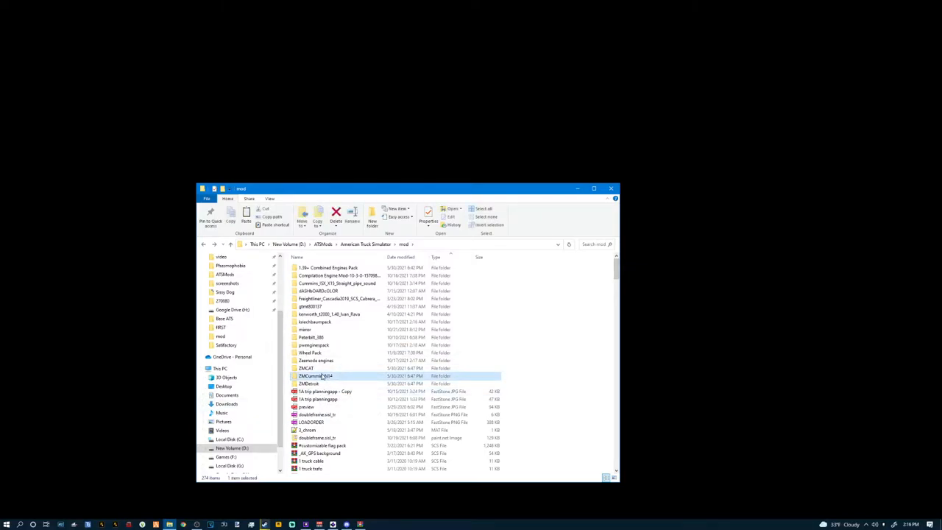
double_click(314, 377)
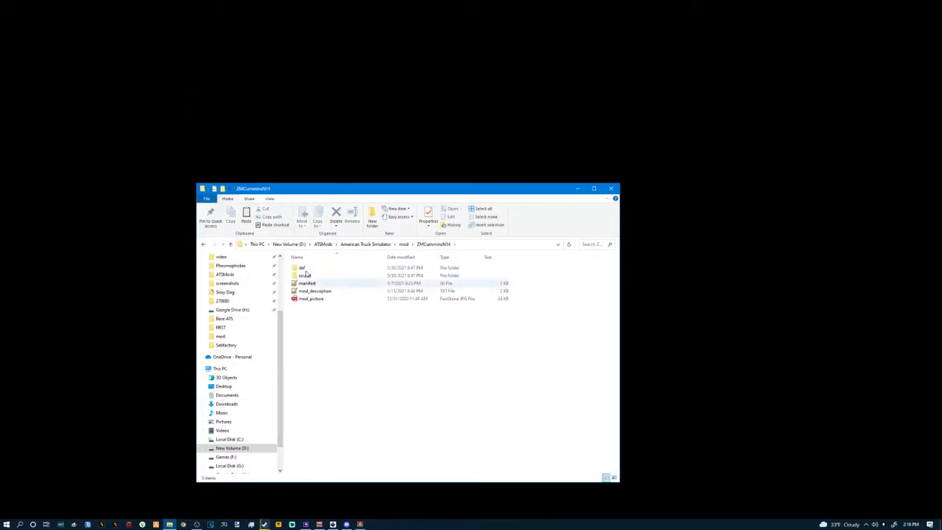
double_click(304, 267)
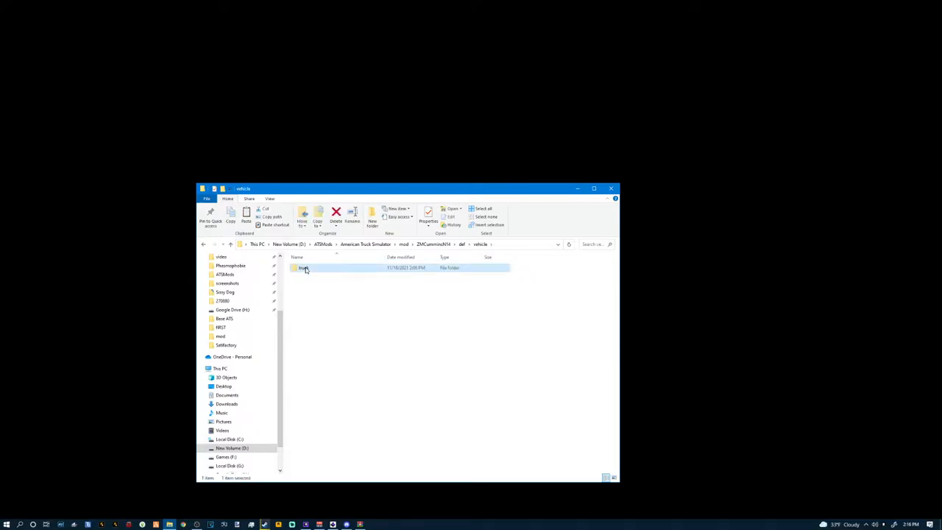
double_click(303, 268)
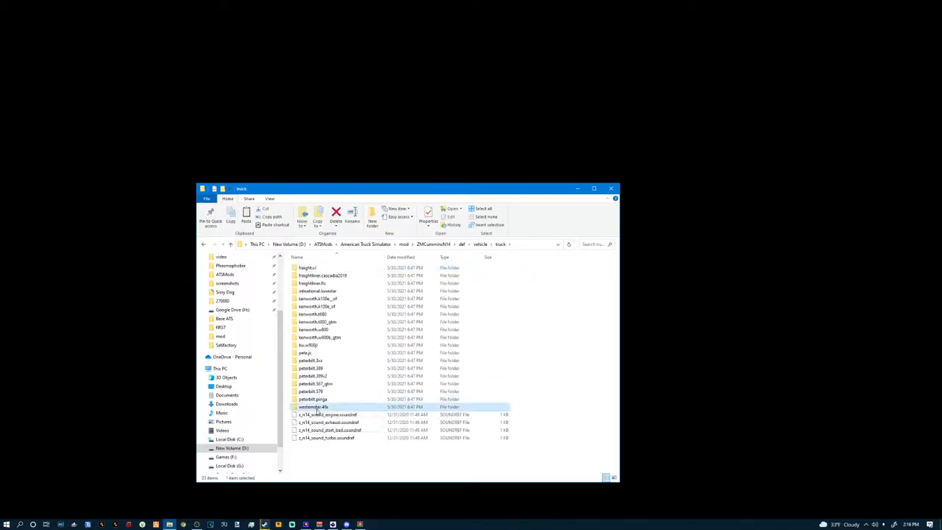
right_click(312, 407)
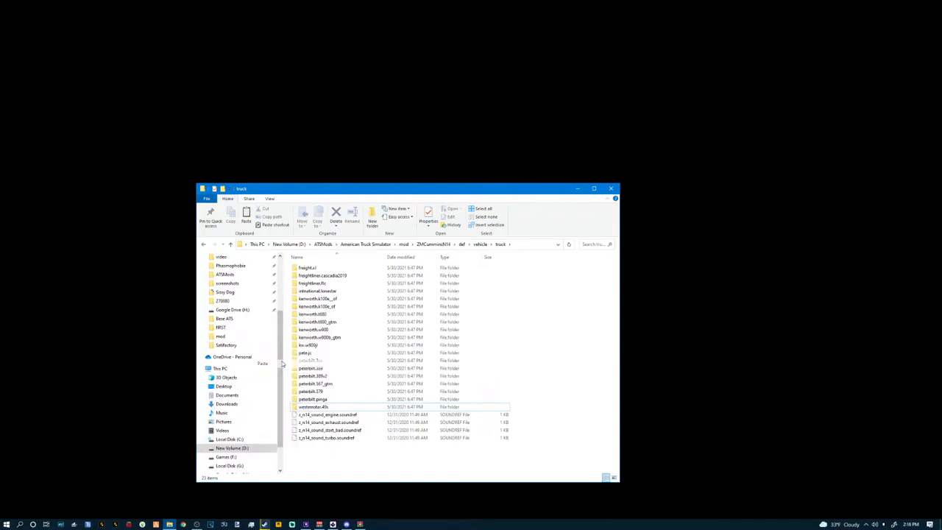
- Rename the pasted westernstar49x folder copy in the Cummins mod
right_click(318, 414)
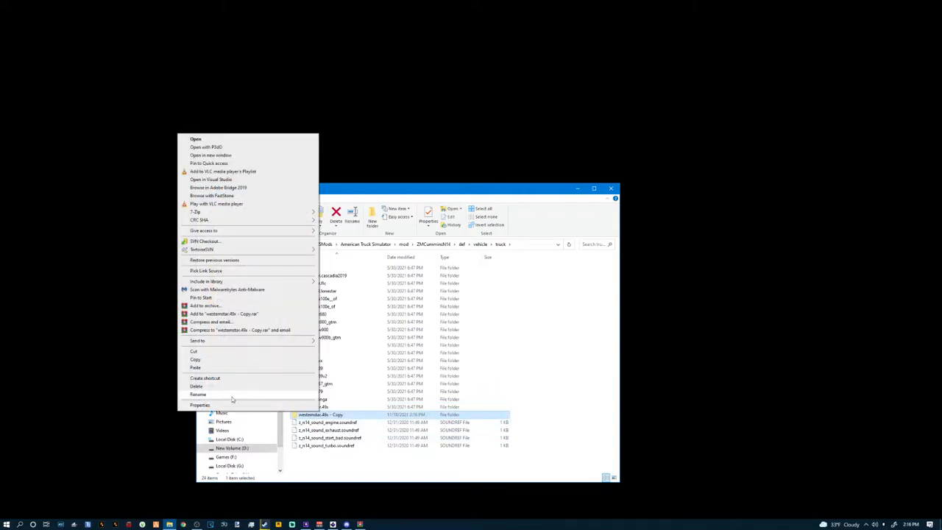
click(197, 394)
text(ws)
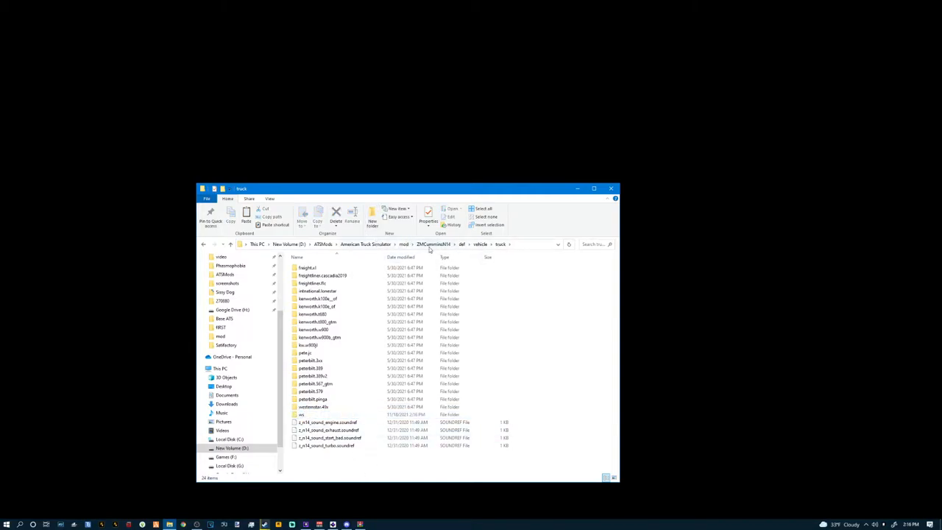
- Paste the sound folder into the second engine mod's truck definitions and go back up to the mod folder
click(404, 244)
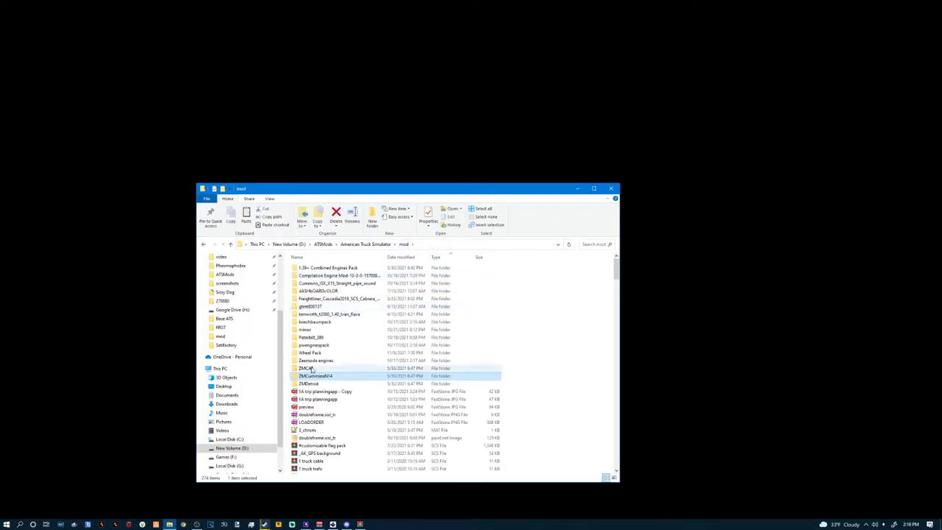
double_click(303, 368)
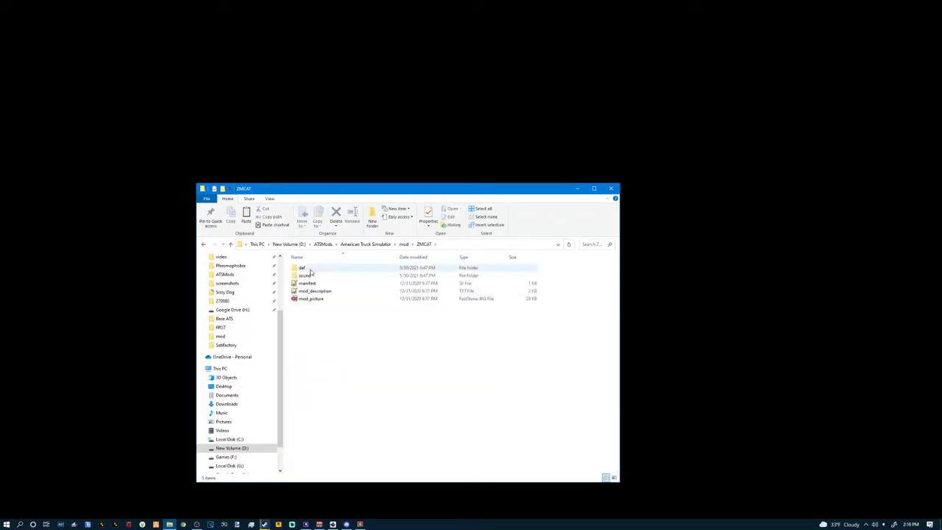
double_click(301, 268)
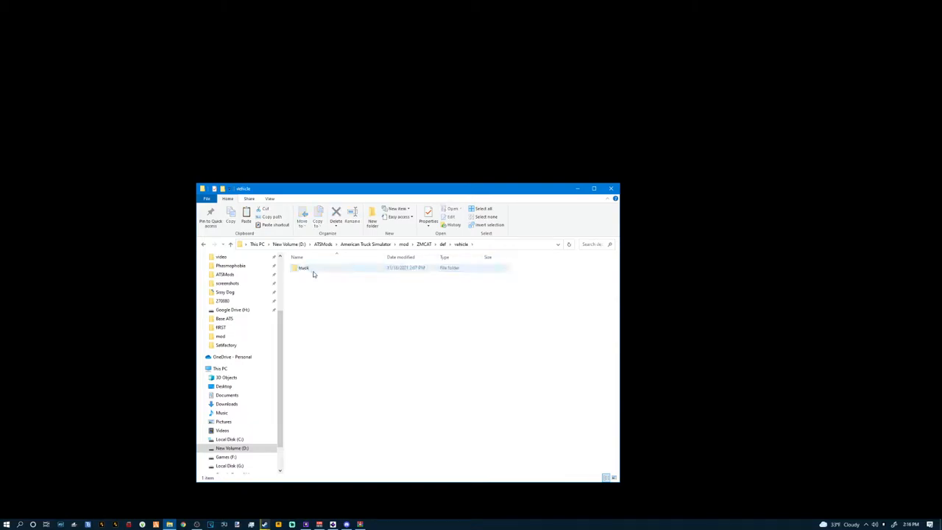
double_click(304, 268)
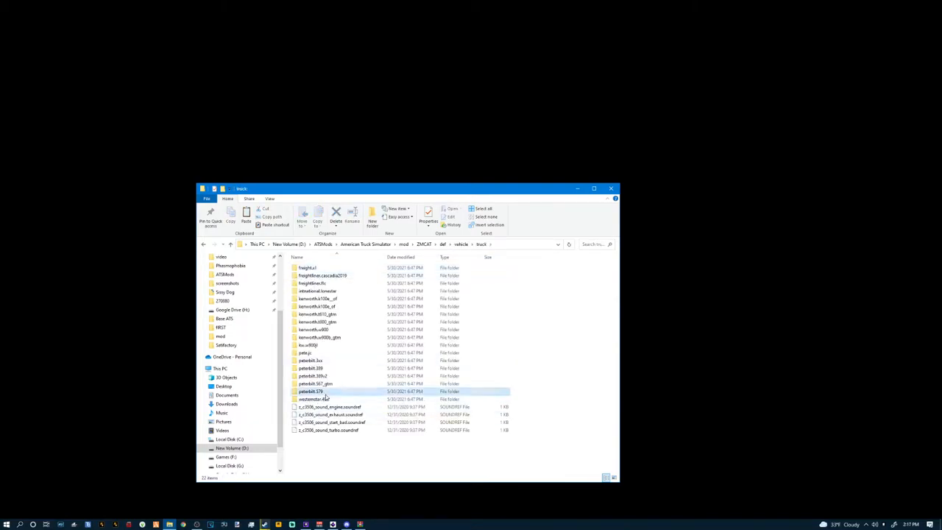
right_click(312, 399)
text(ws)
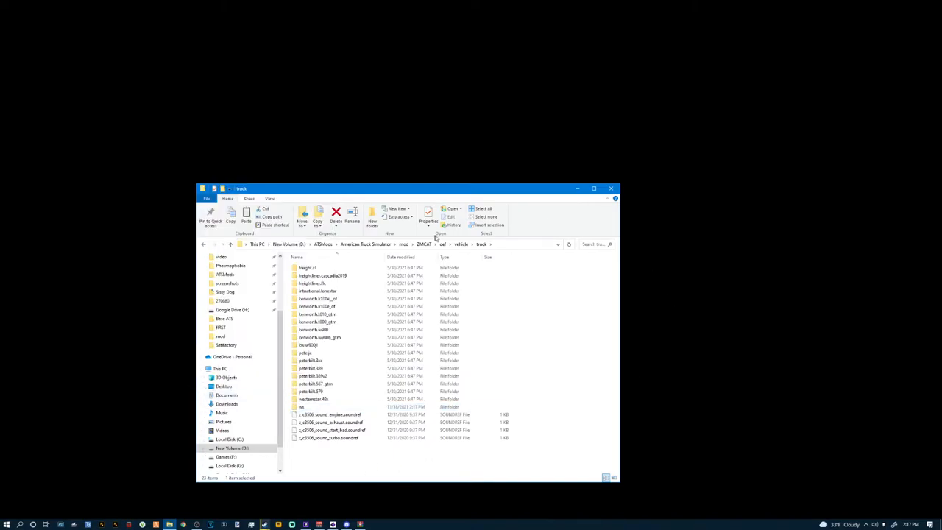
click(424, 244)
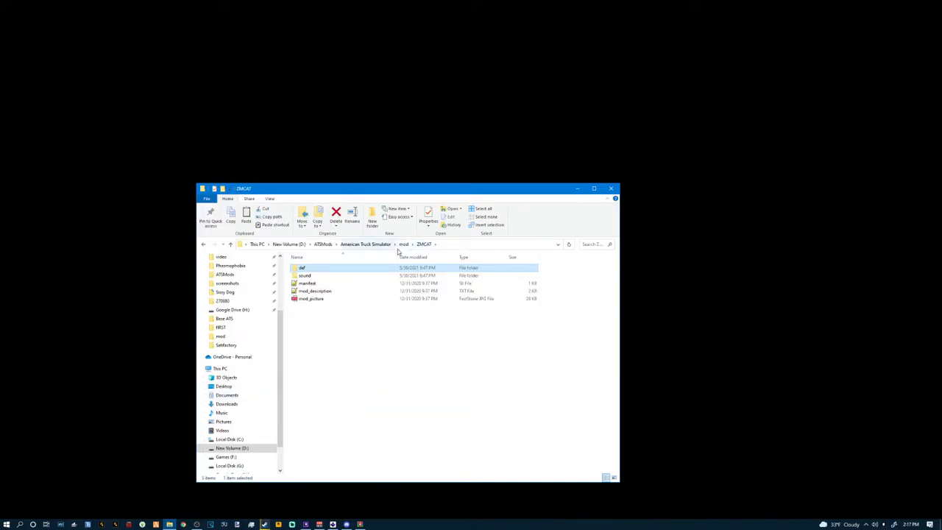
click(403, 245)
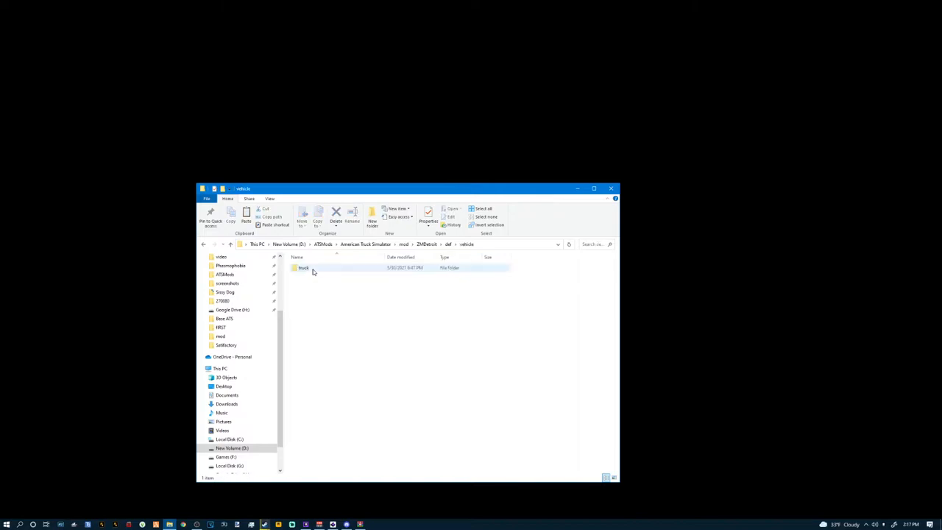
- Paste the sound folder into the third engine mod's truck definitions folder
double_click(304, 268)
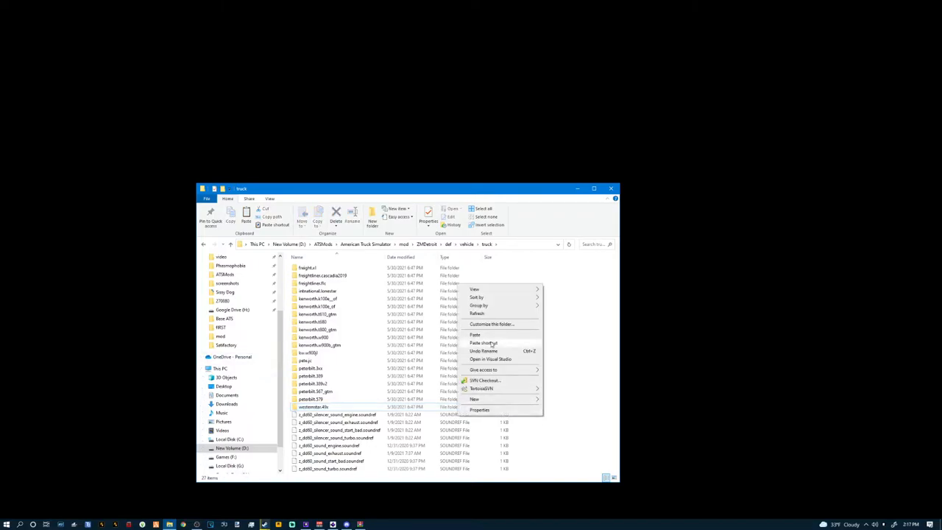
click(476, 336)
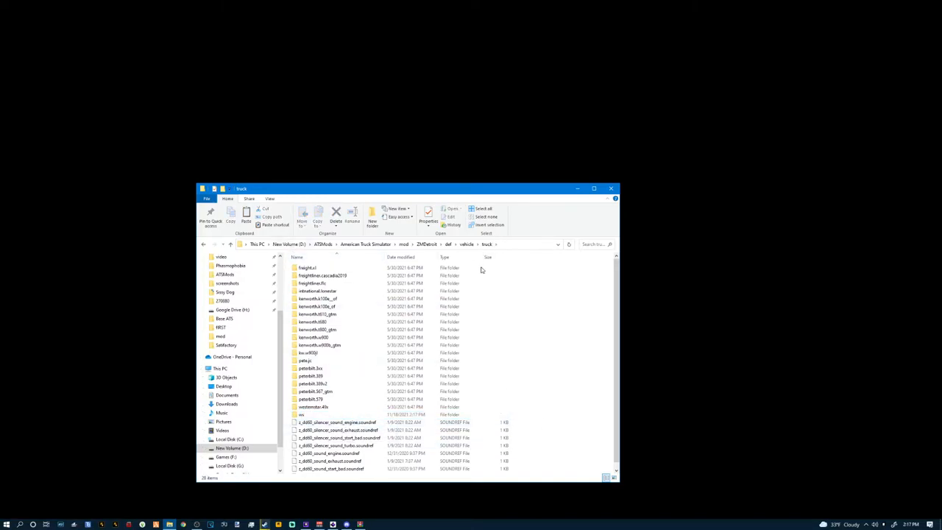
click(427, 244)
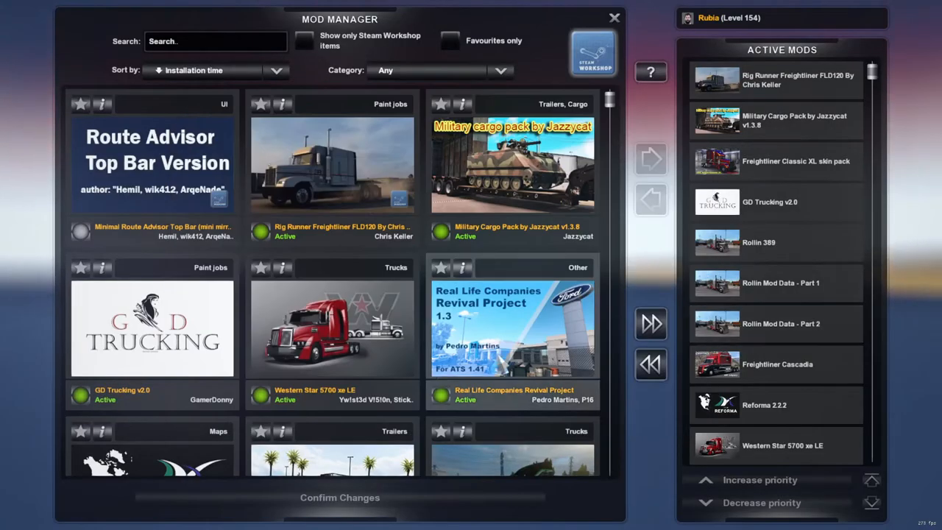
- Search the mod manager for 'zm' to show ZMDetroit, ZMCumminsN14 and ZMCAT as active
scroll(down, 3)
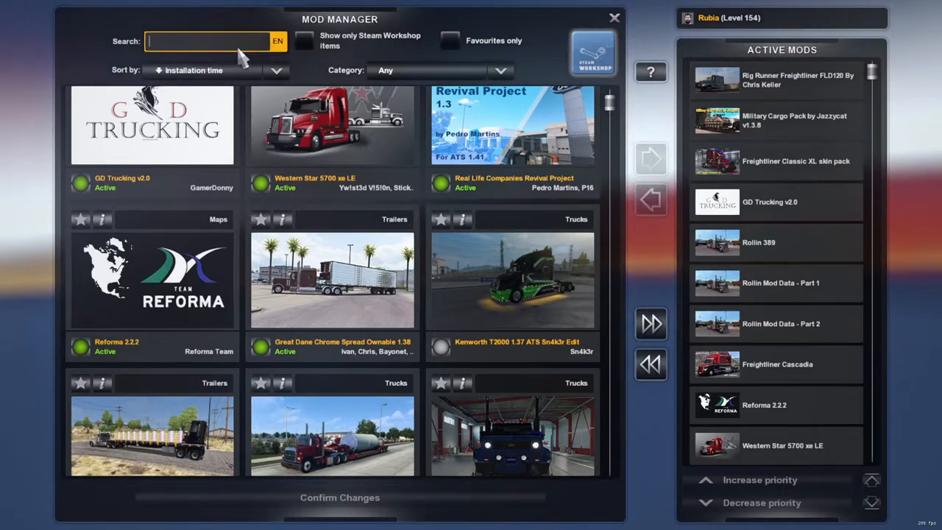
text(x=-)
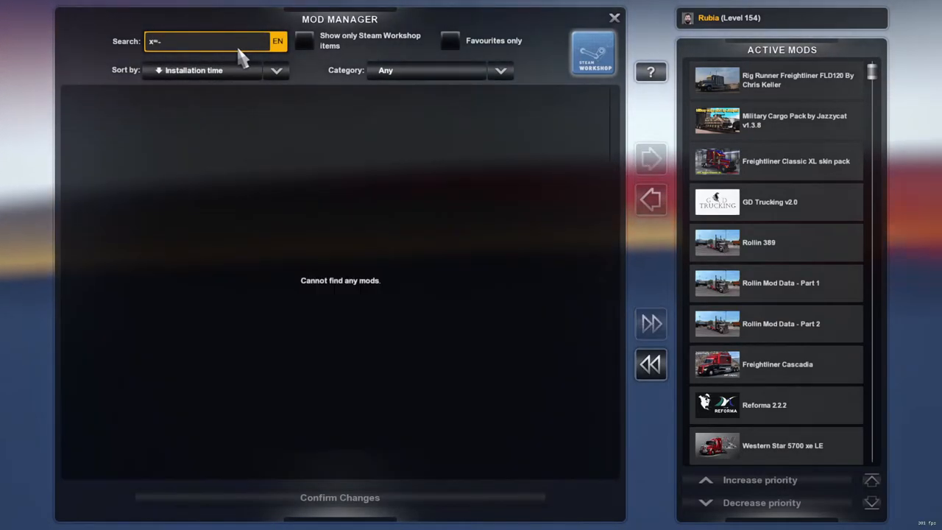
text(z)
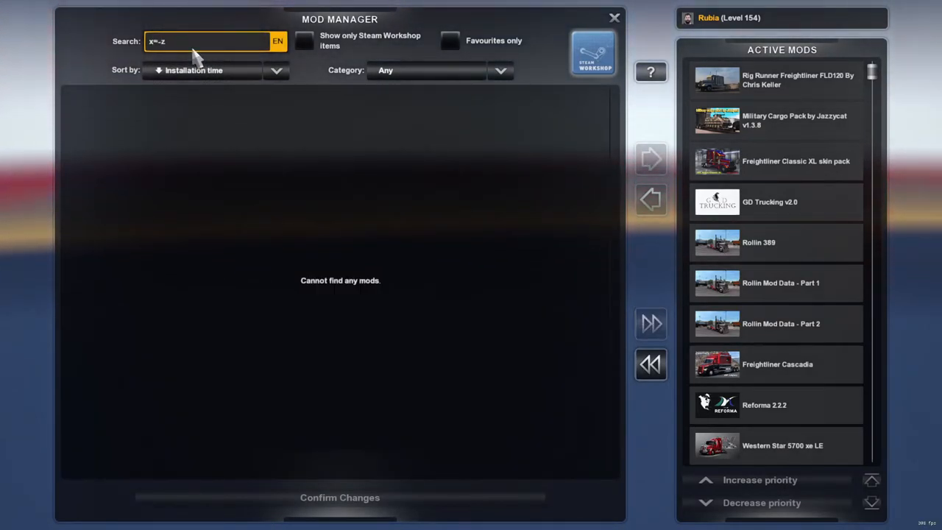
text(zm)
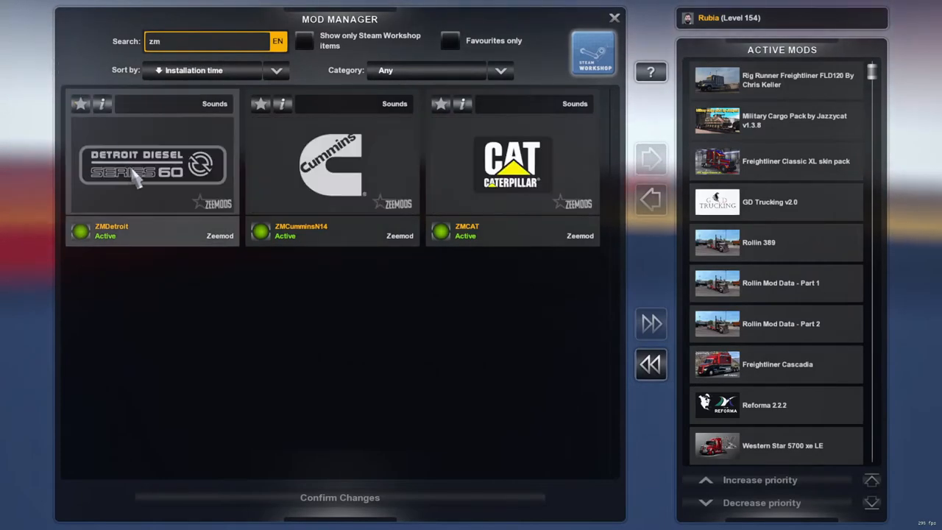
mouse_move(247, 404)
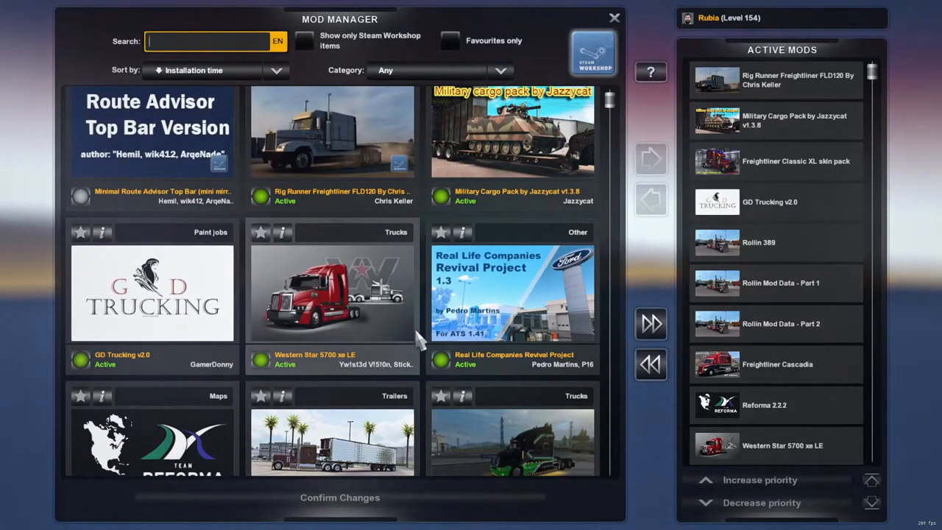
- Search the mod manager for 'ke' and scroll through all Kenworth-related mods
text(ke)
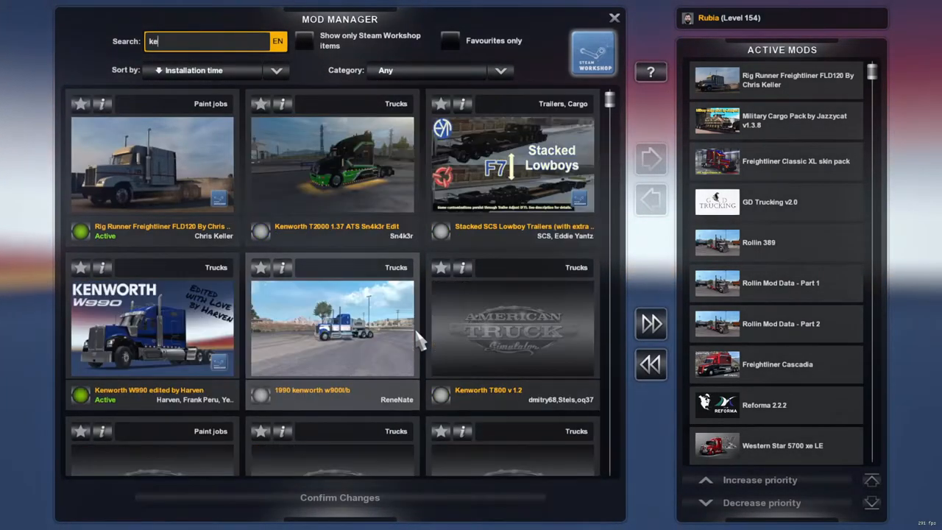
scroll(down, 3)
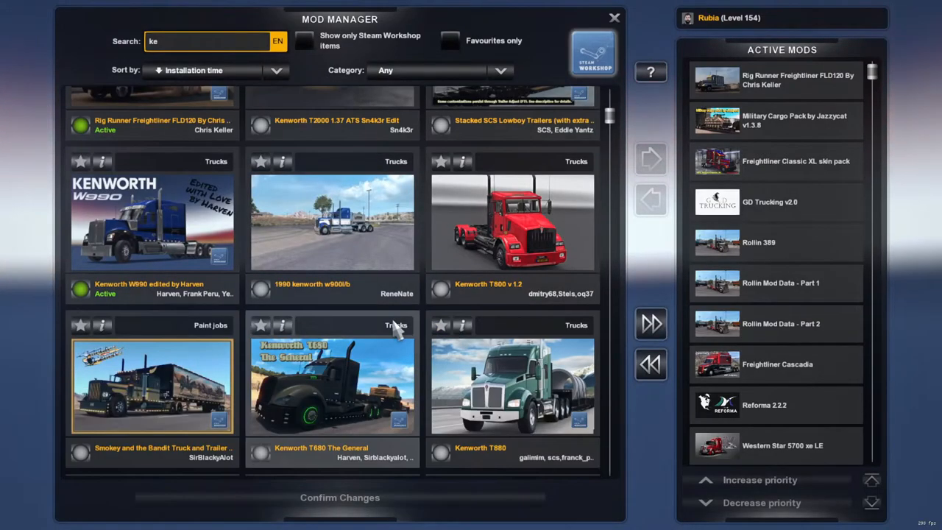
scroll(down, 3)
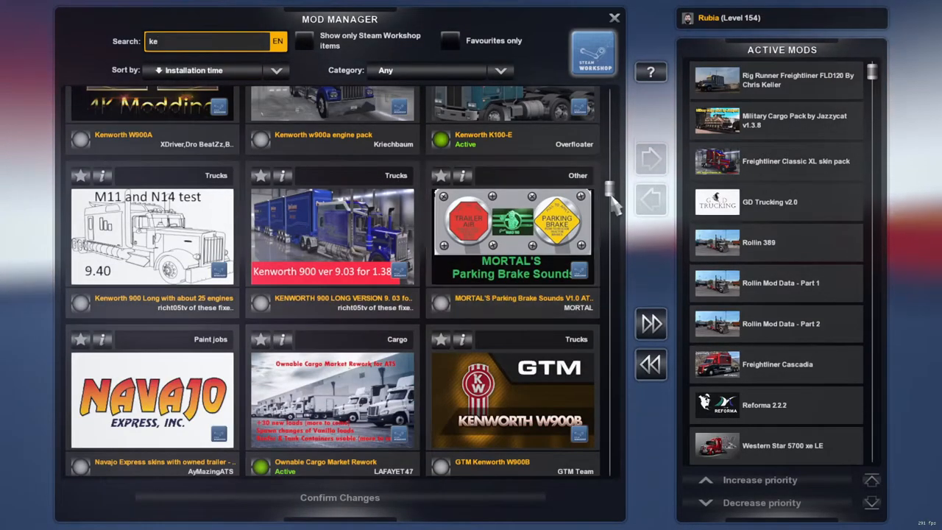
scroll(down, 3)
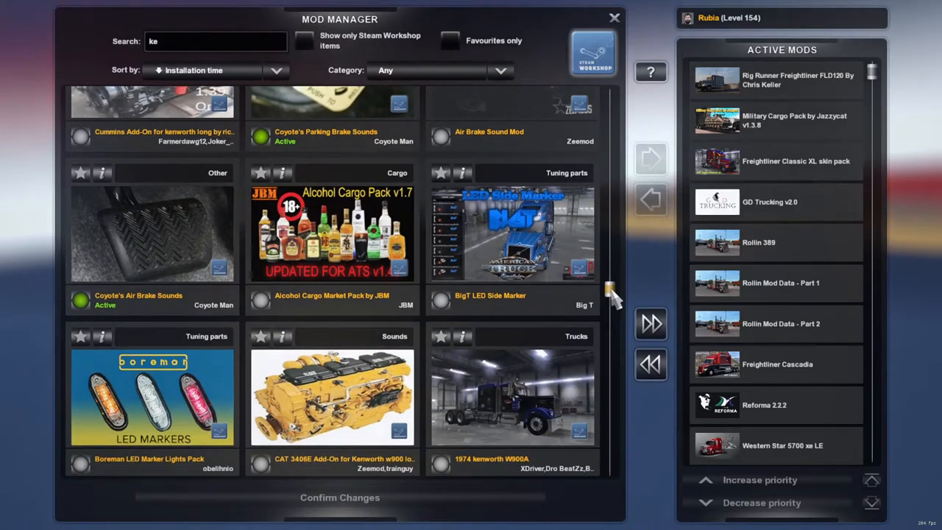
scroll(down, 3)
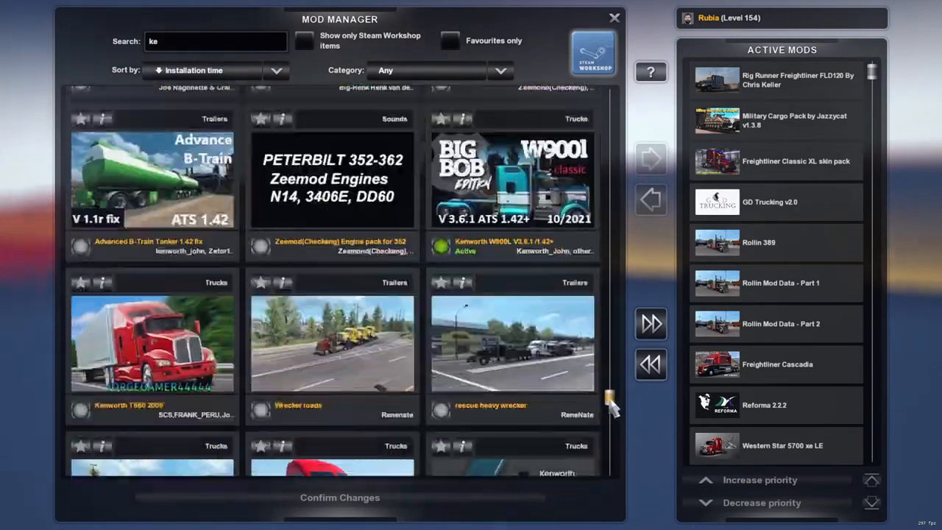
scroll(down, 3)
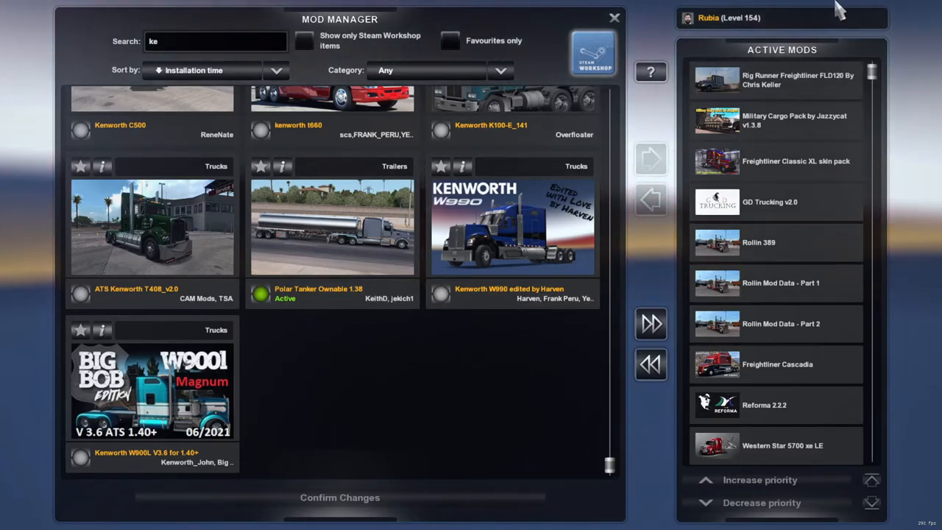
mouse_move(753, 242)
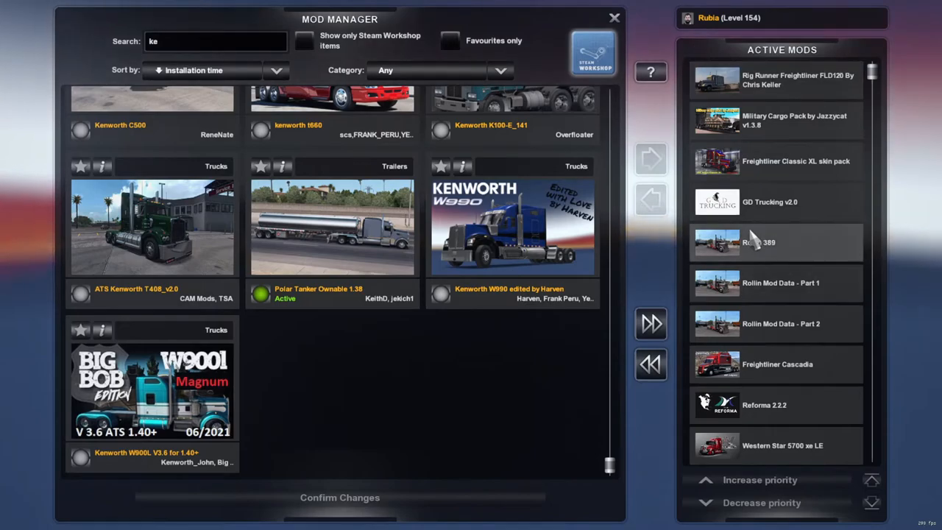
mouse_move(757, 232)
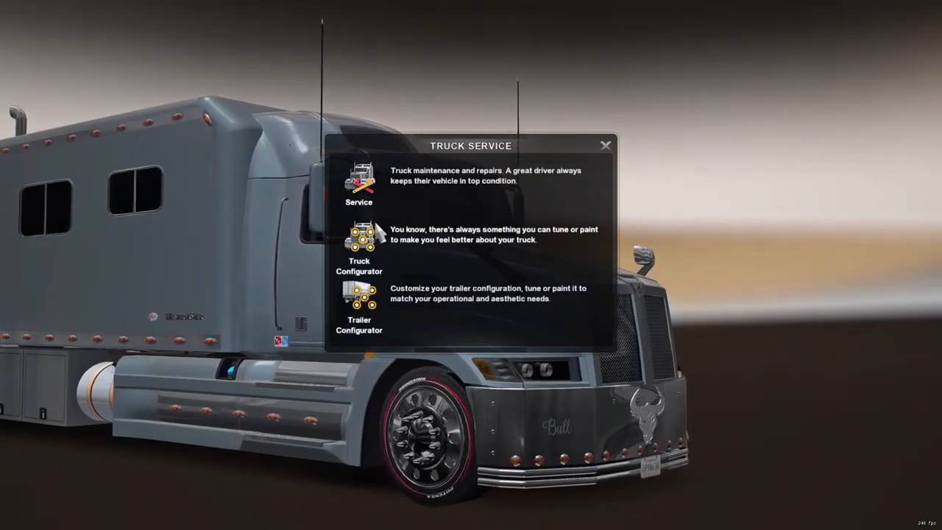
- Browse the truck configurator's Engines list for the new Zeemod engines
click(359, 251)
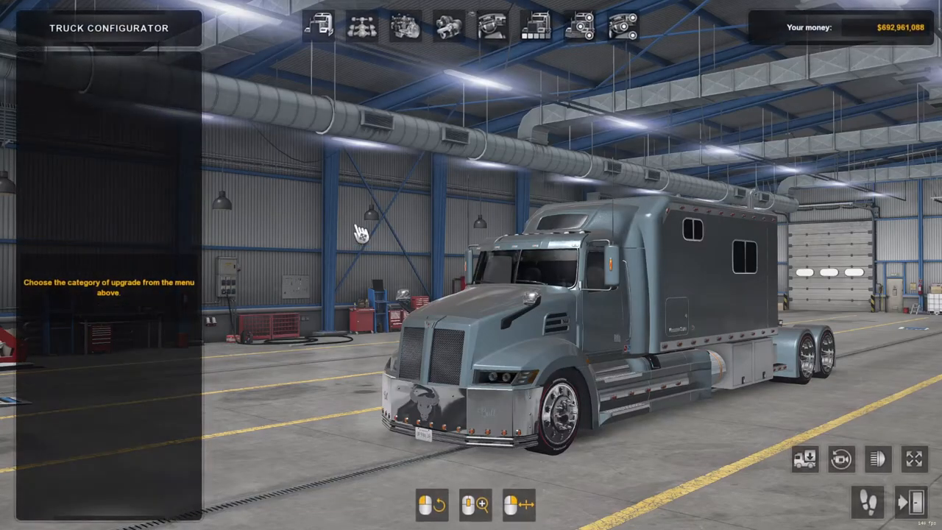
mouse_move(405, 26)
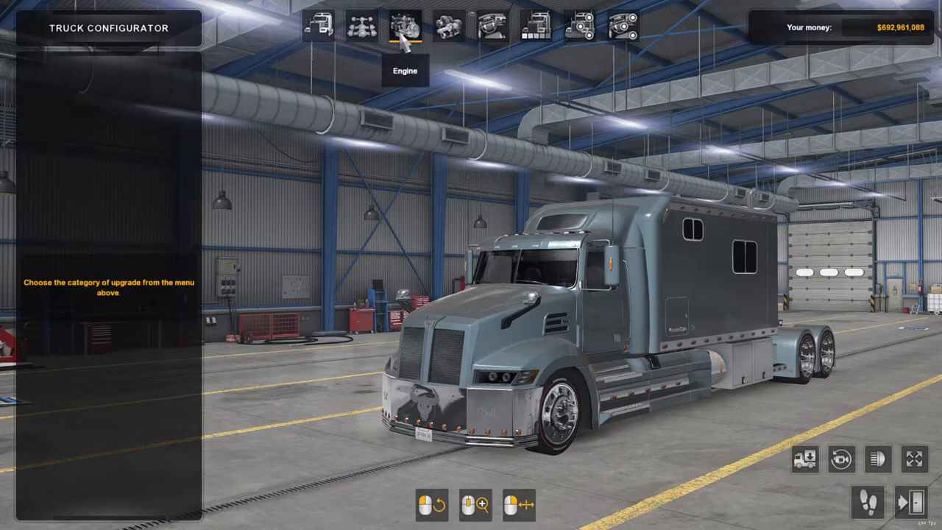
click(404, 26)
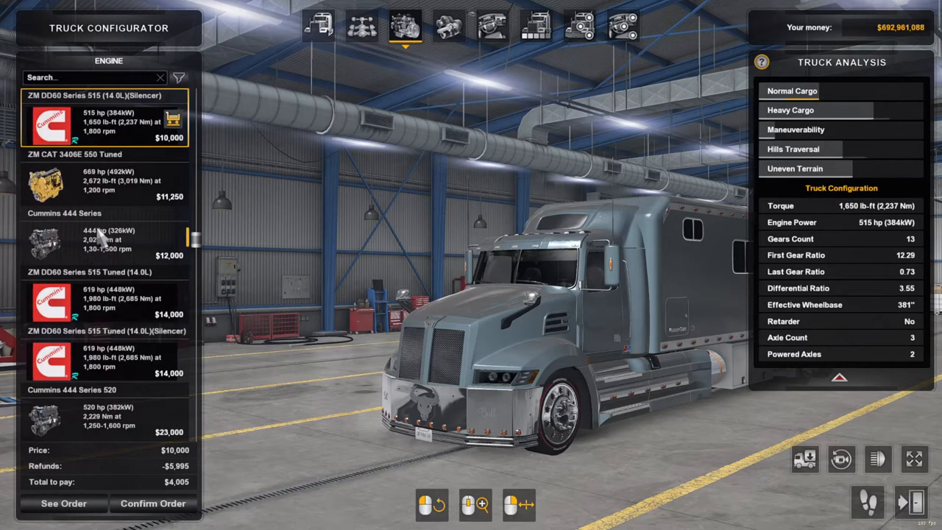
scroll(down, 3)
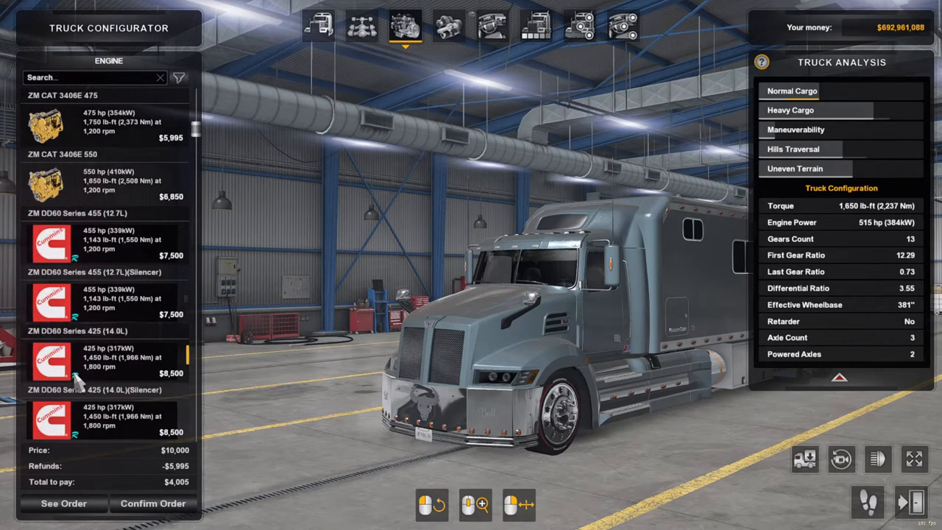
scroll(down, 3)
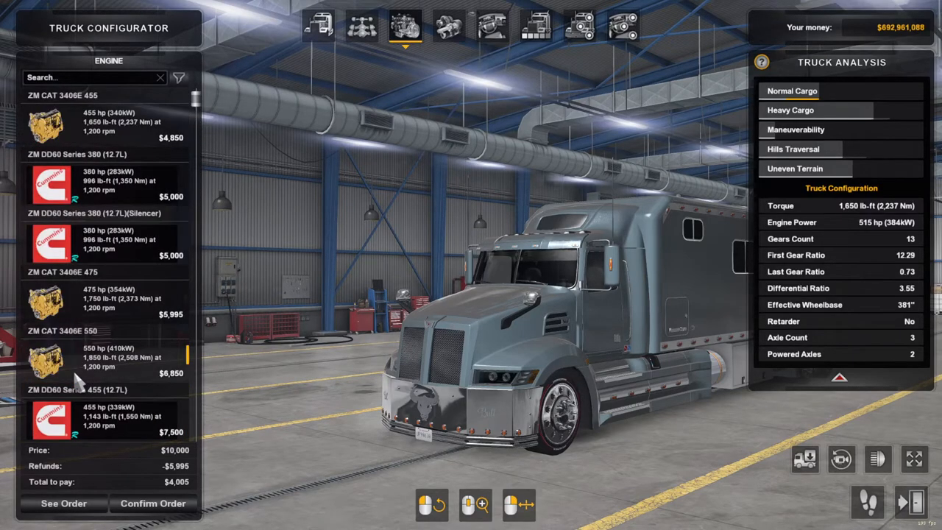
scroll(down, 3)
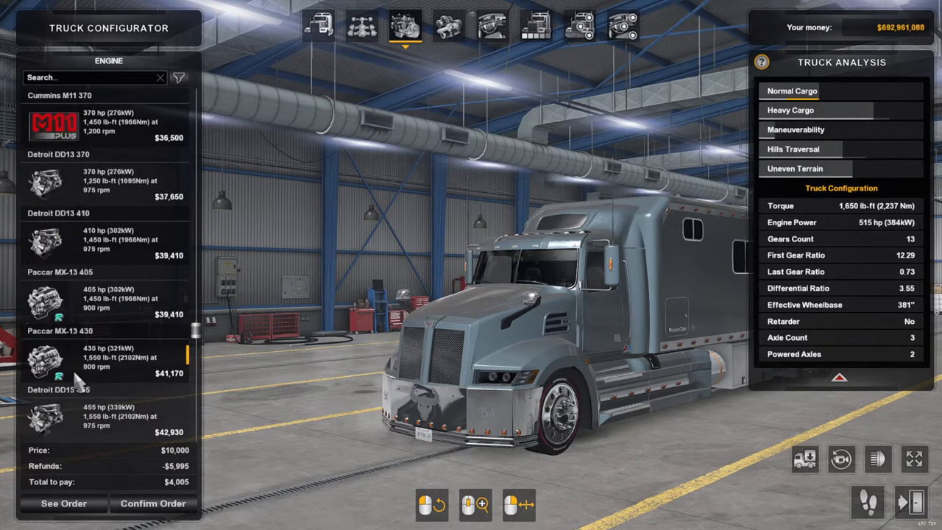
scroll(down, 3)
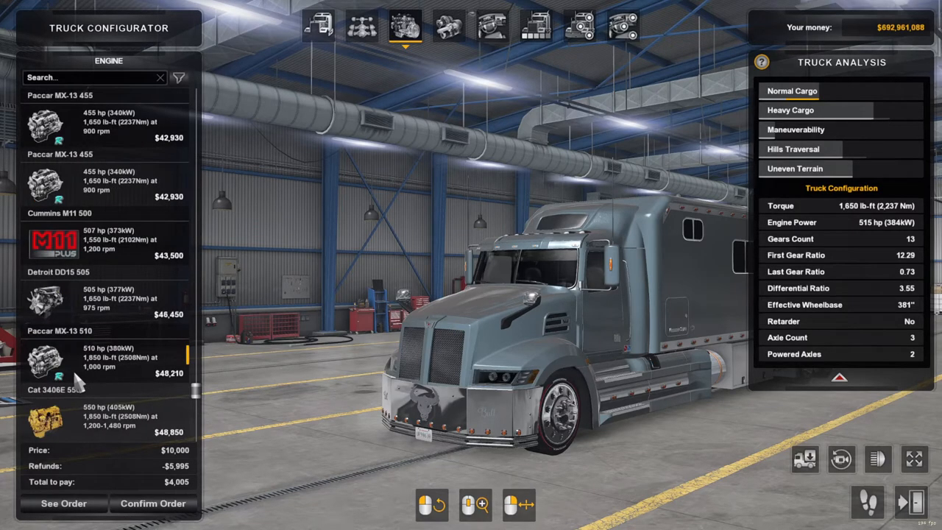
scroll(down, 3)
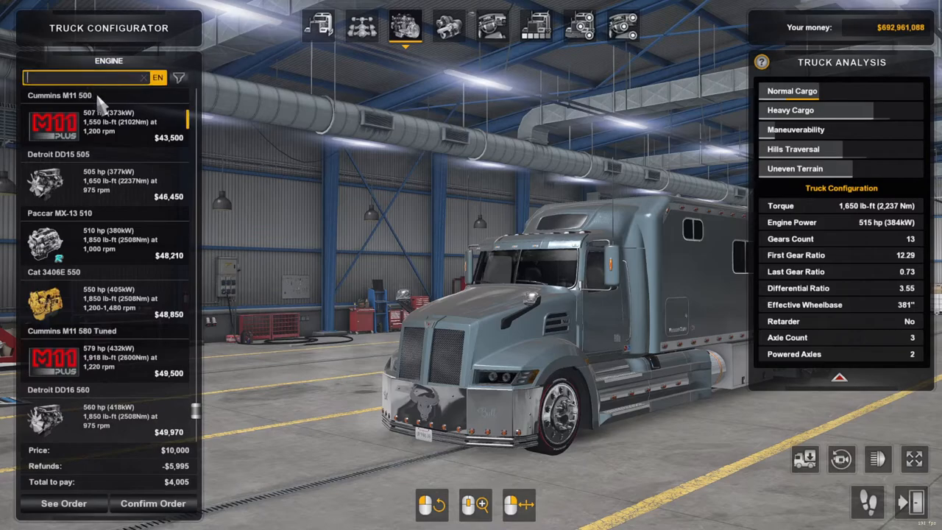
- Filter the engine list with 'cat' to show the Zeemod CAT 3406E engines
text(cat)
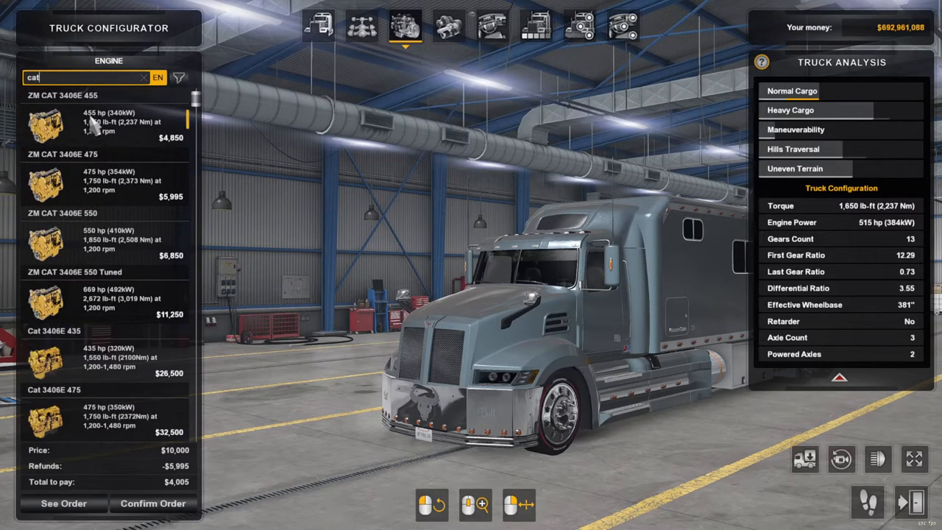
mouse_move(111, 474)
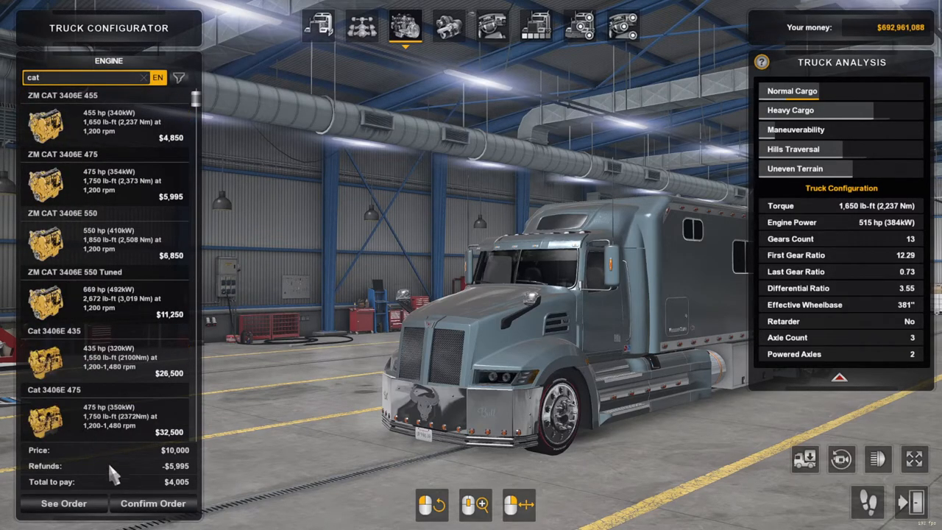
scroll(down, 3)
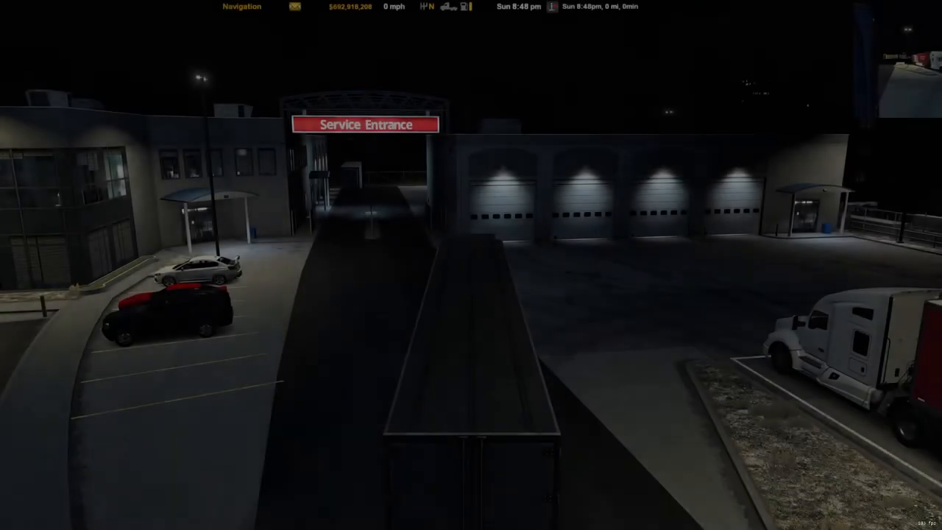
- Exit the truck configurator back to the night-time service yard
key(1)
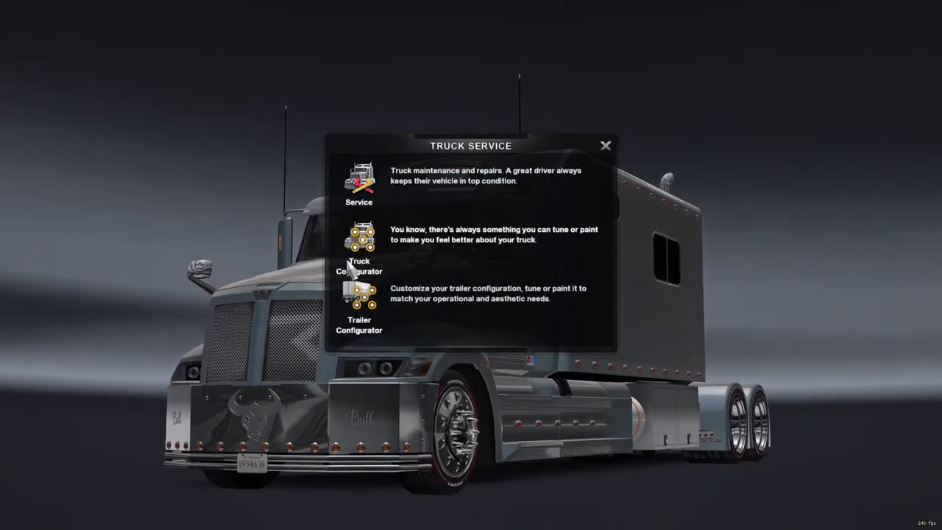
- Check the Engines list in Truck Configurator to confirm the 550 hp ZM CAT engine is fitted
click(359, 264)
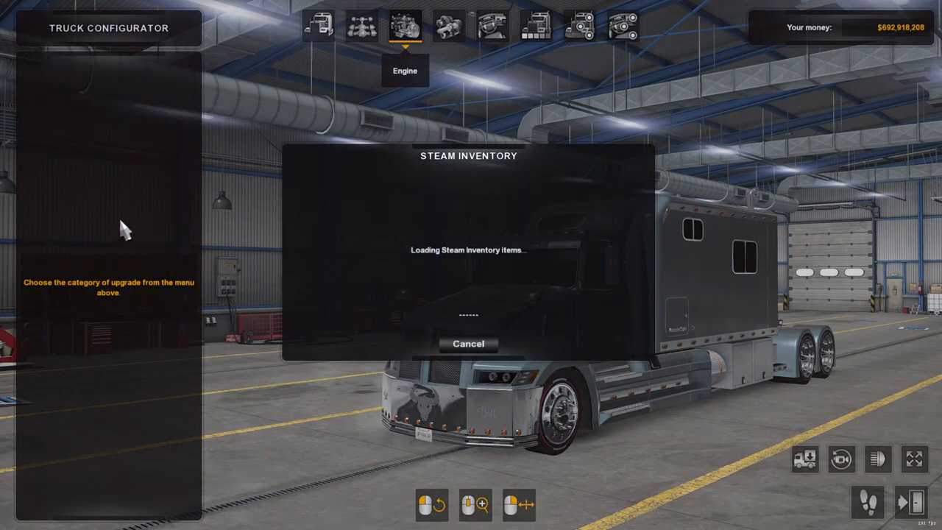
click(468, 345)
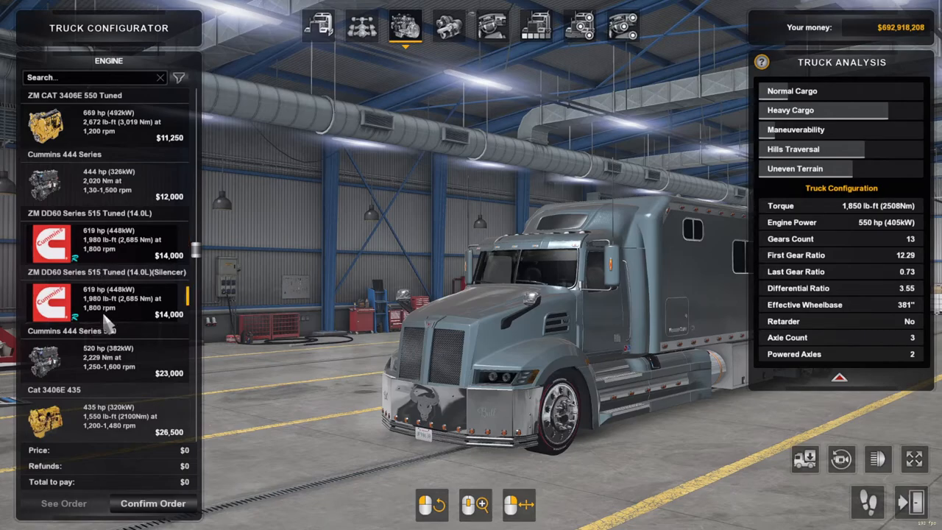
scroll(up, 3)
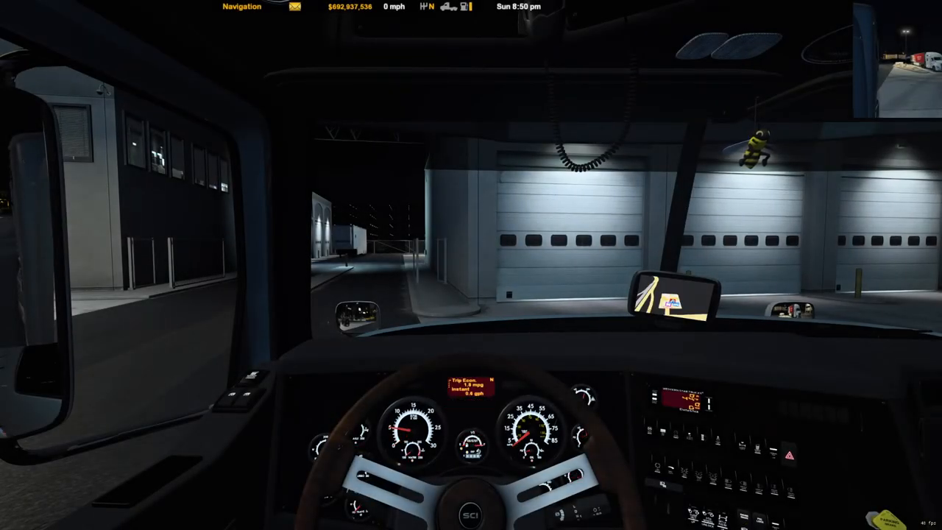
mouse_move(471, 265)
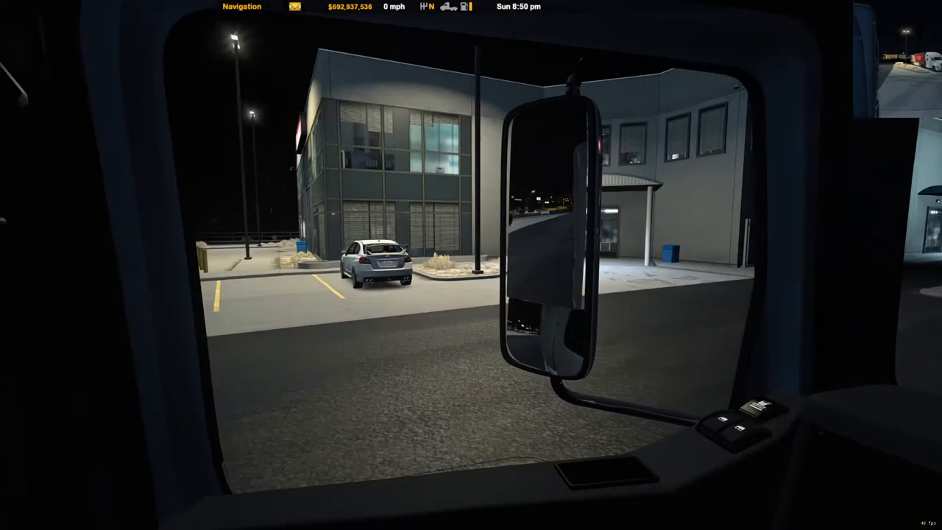